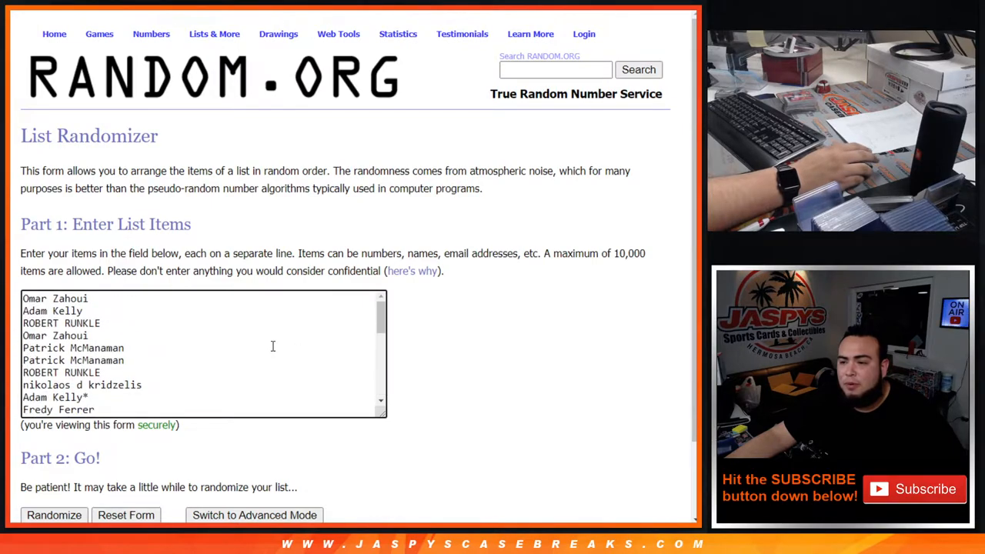
- Return to the List Randomizer and shuffle the 30-name customer list four times
scroll(down, 3)
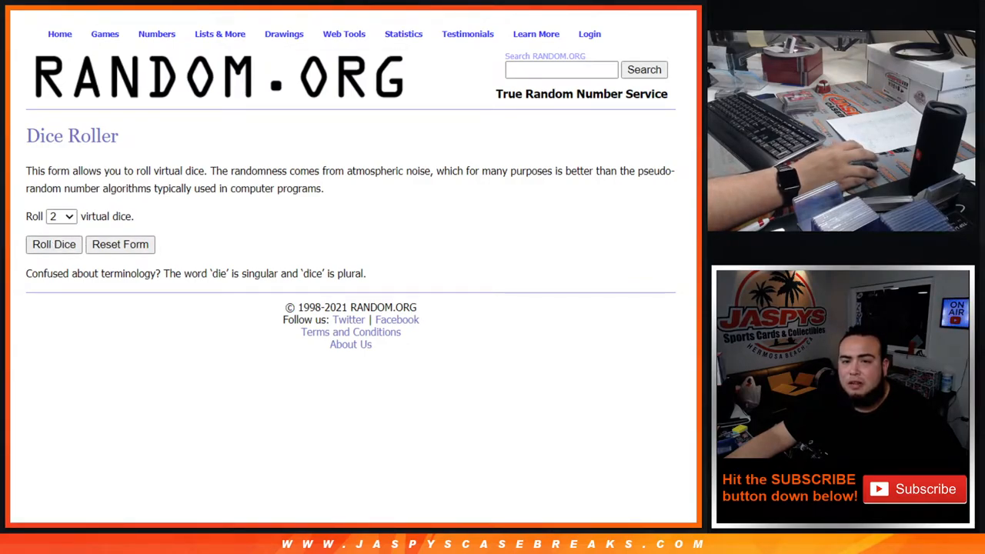
click(54, 243)
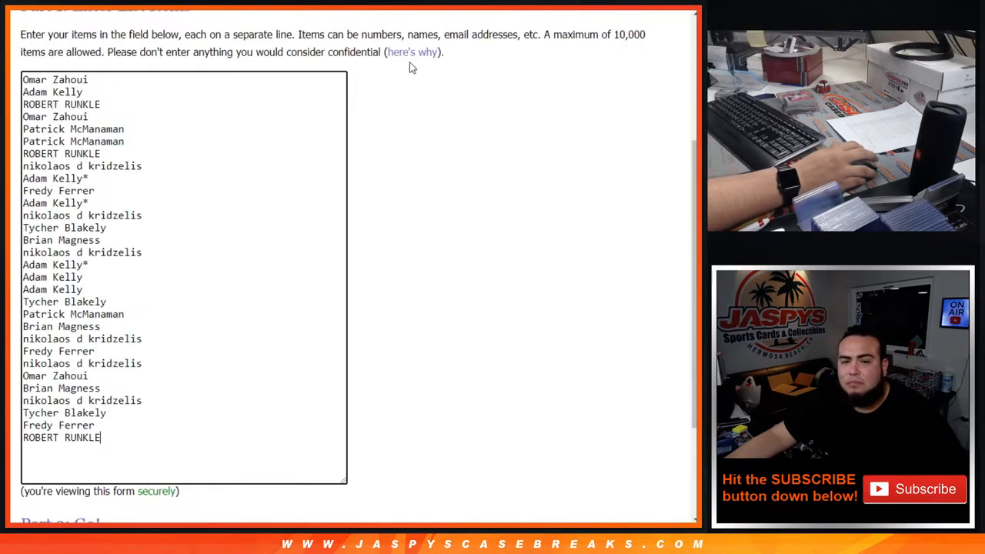
scroll(down, 3)
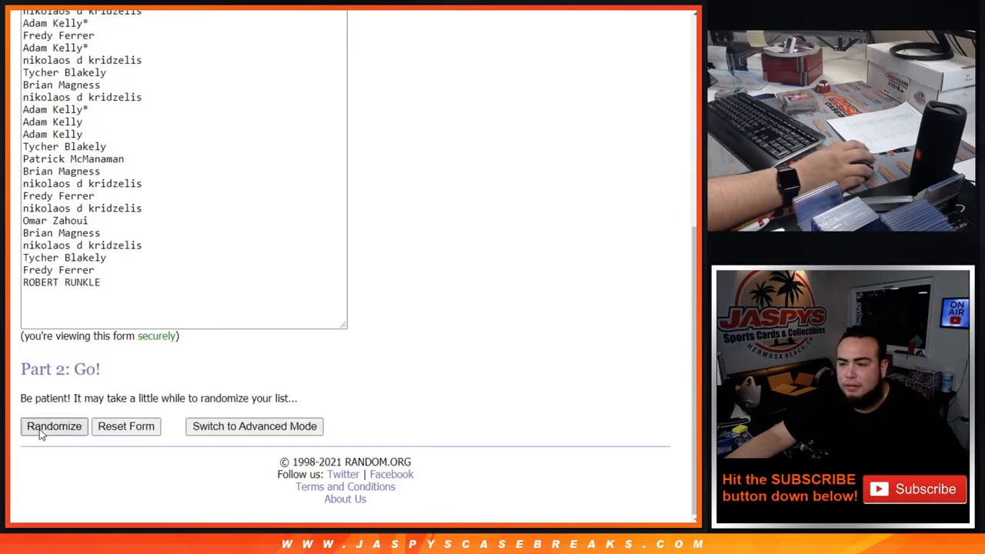
click(54, 426)
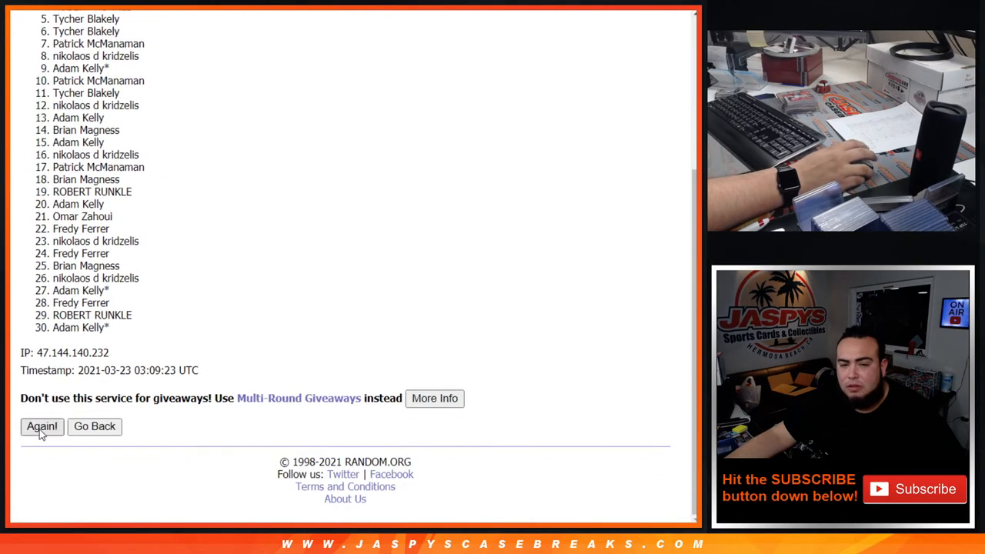
click(42, 426)
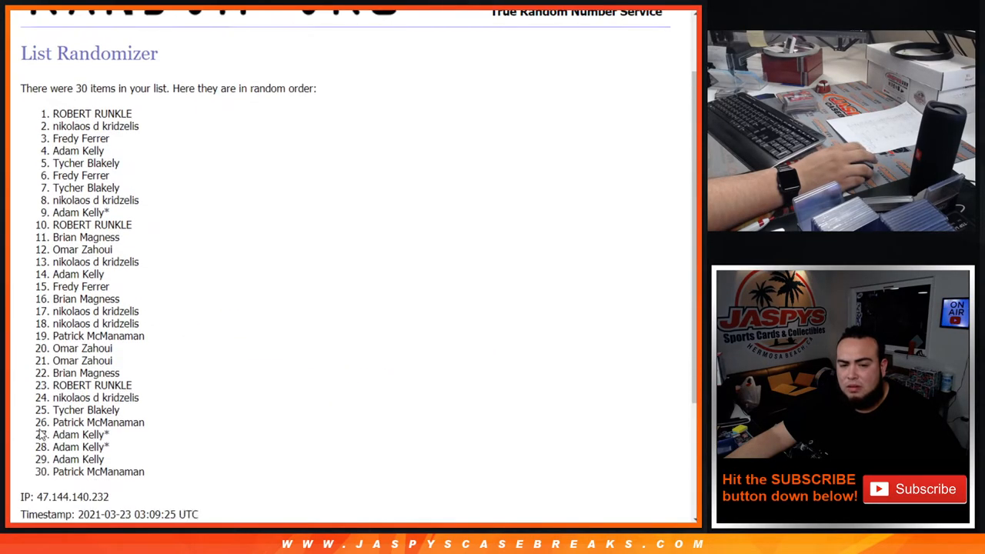
click(42, 426)
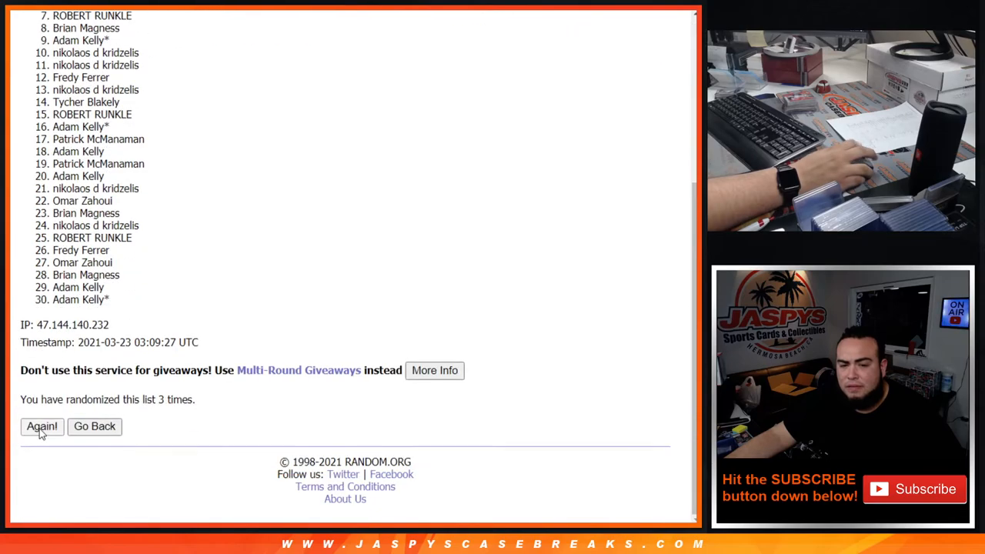
click(41, 426)
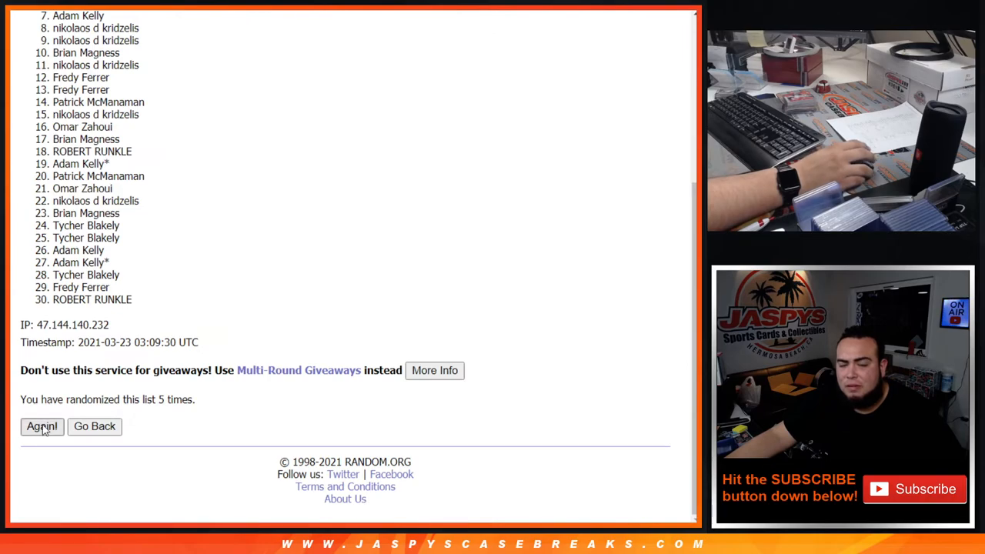
click(42, 426)
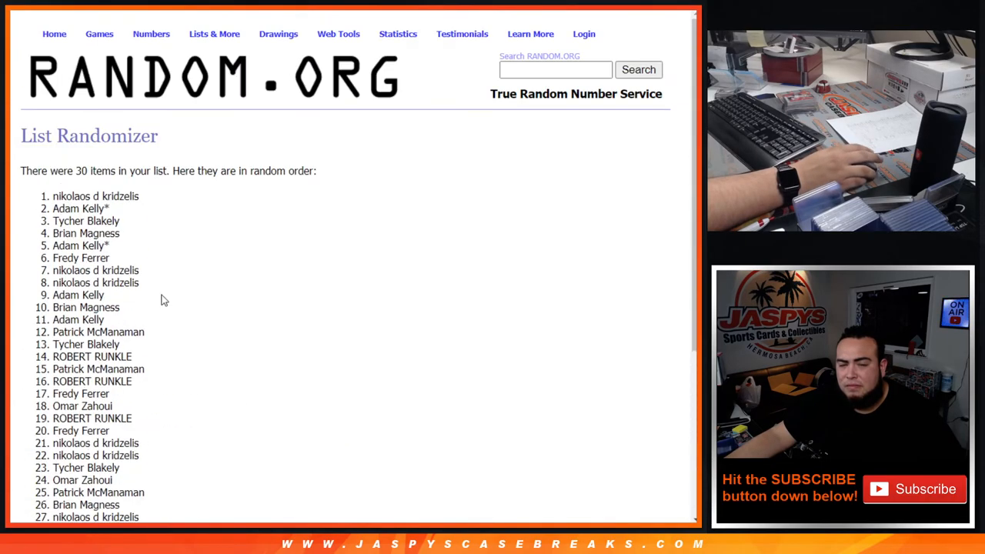
double_click(96, 197)
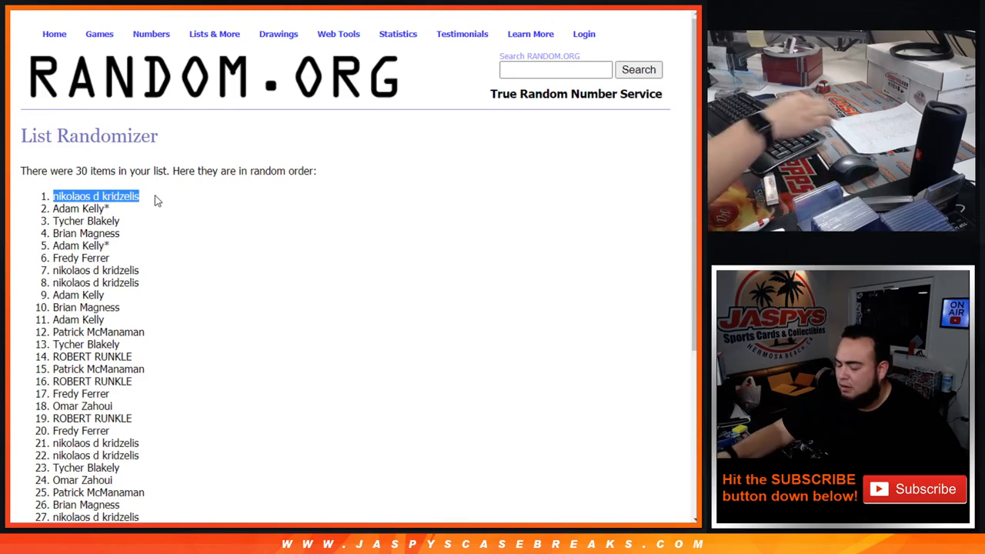